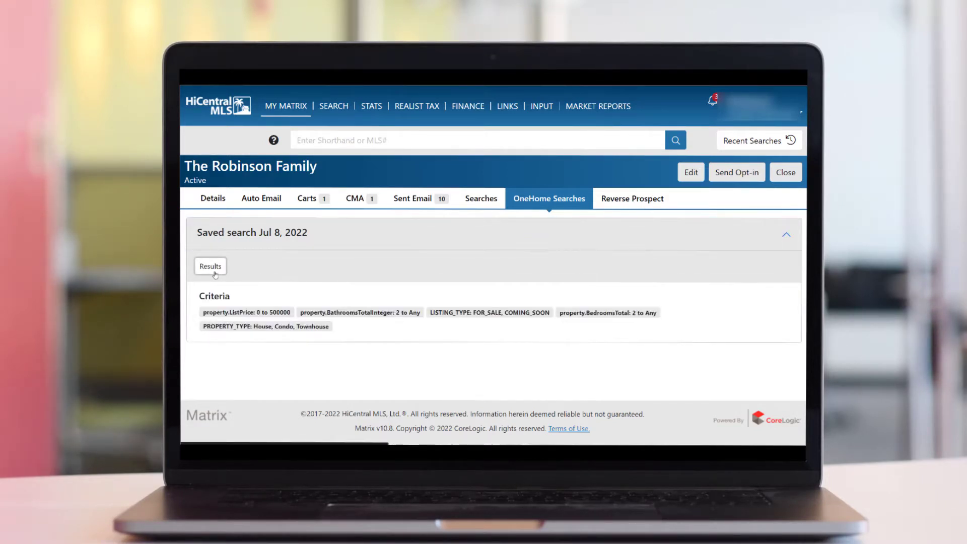
Show the two listing results for the Robinson Family's Jul 8, 2022 OneHome saved search
click(209, 266)
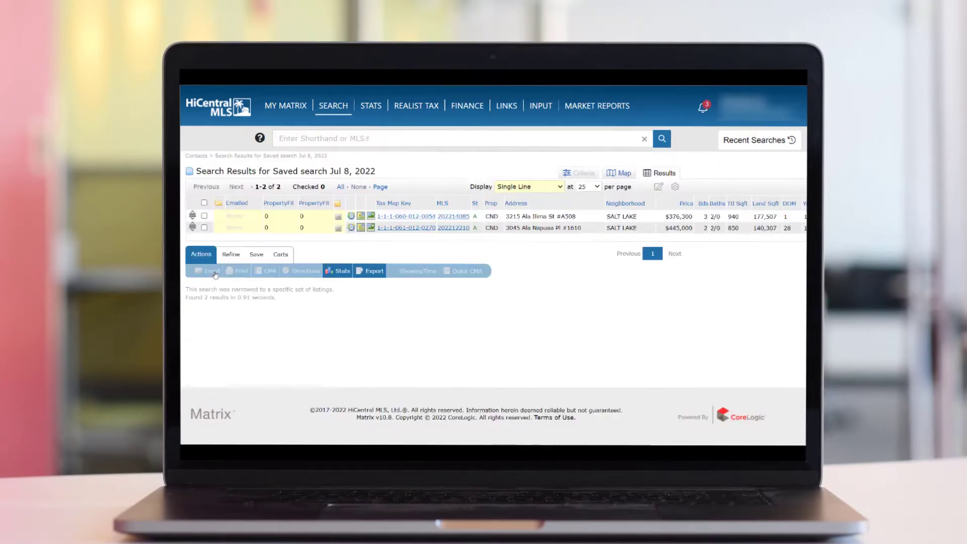
Bring up Channing Tatum's recent portal activity listing three liked Kakaako condos
click(285, 106)
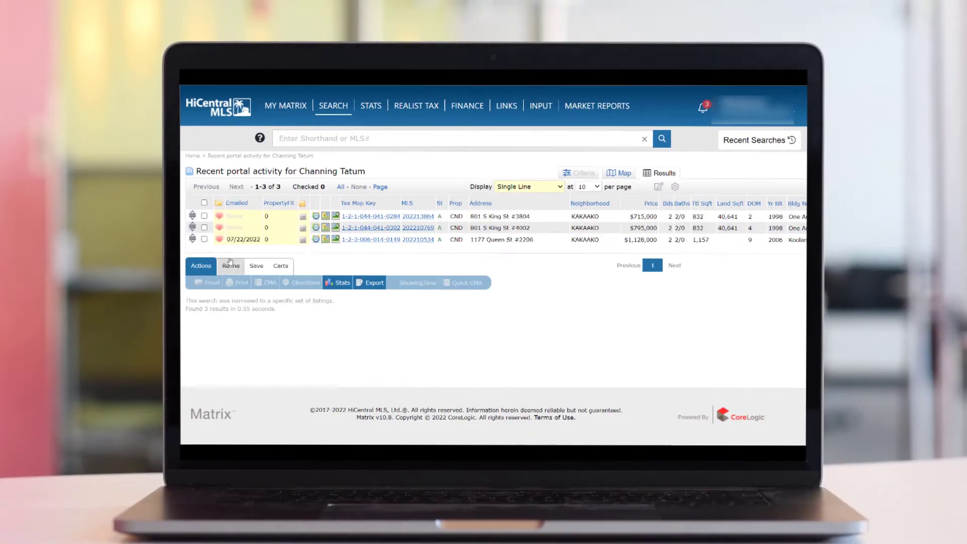
mouse_move(304, 245)
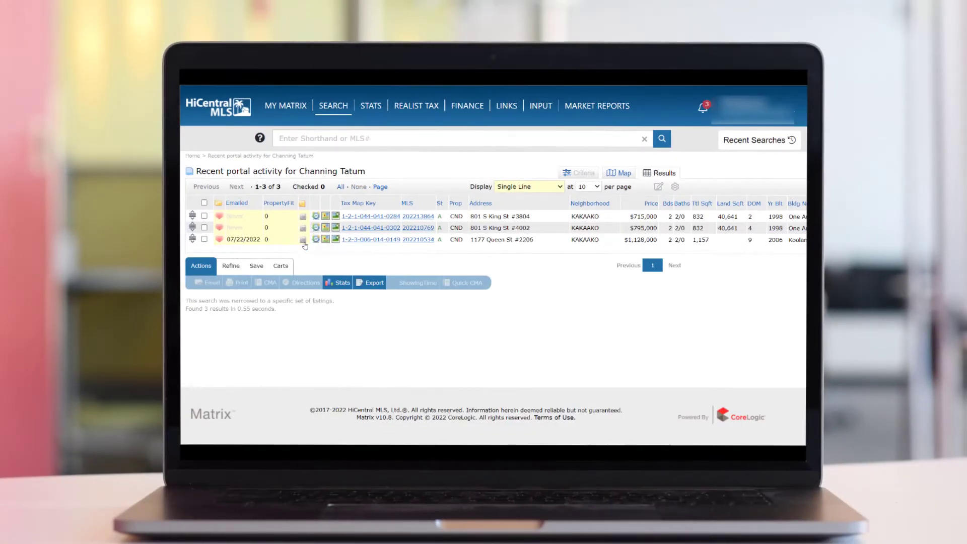
Add the note 'I noticed you liked this property. Do you want me to set up' to 1177 Queen St #2206
click(304, 240)
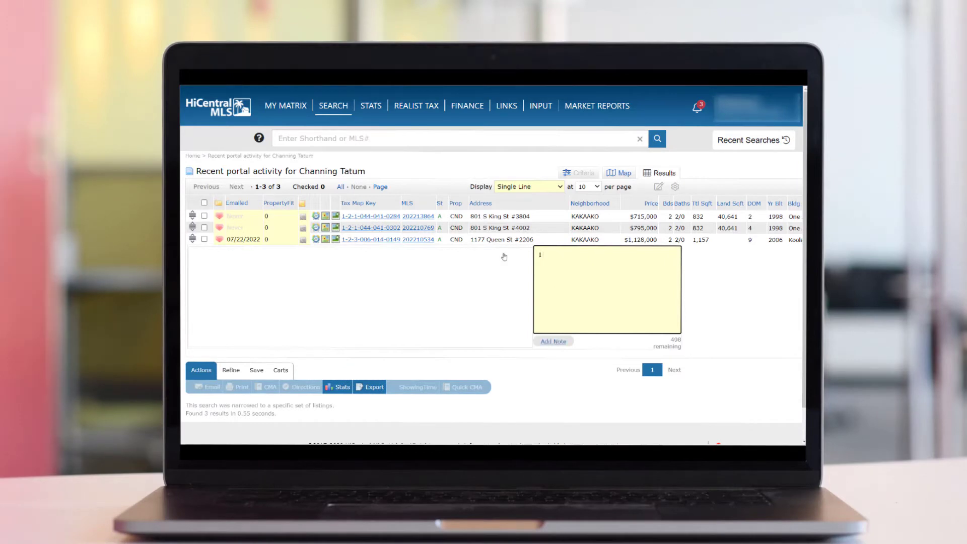
text(I noticed you liked this property. Do you want me to set up)
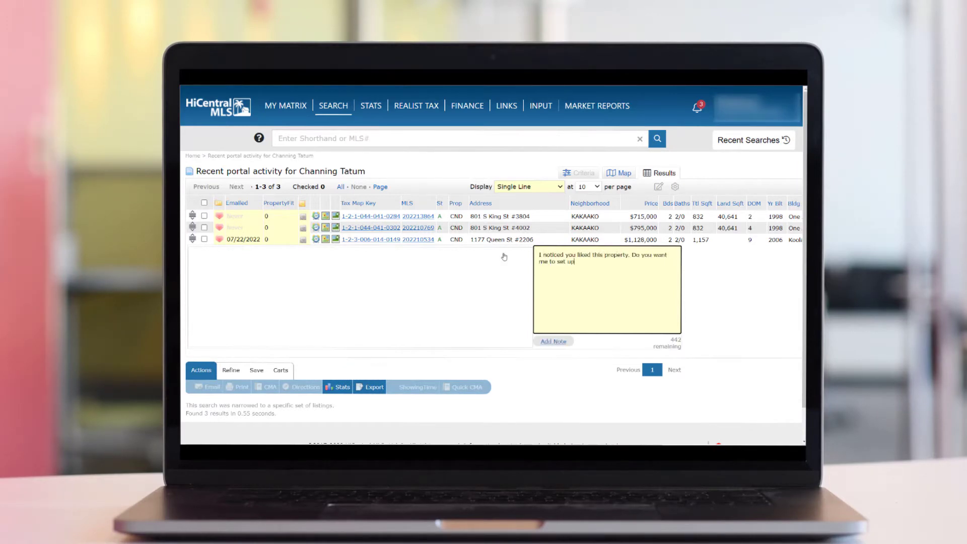
click(285, 105)
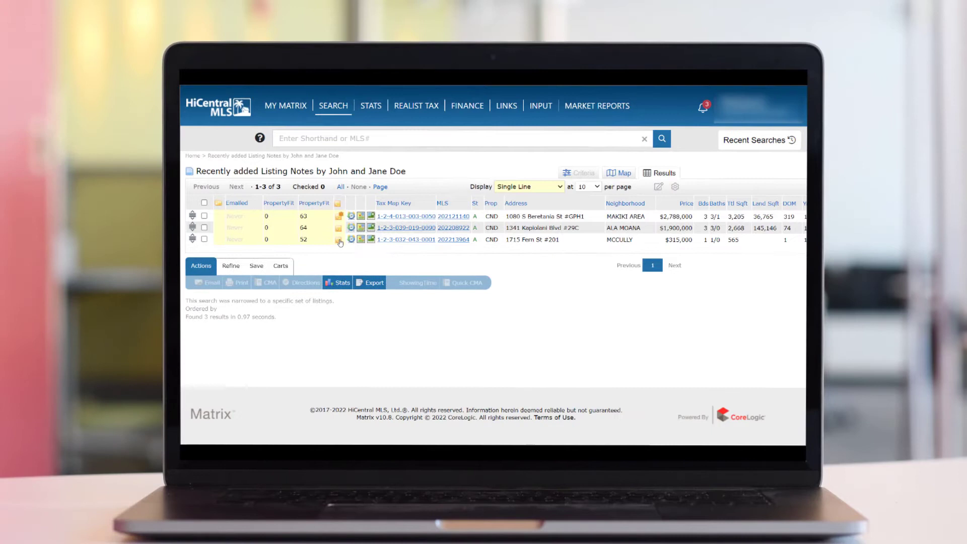
click(339, 228)
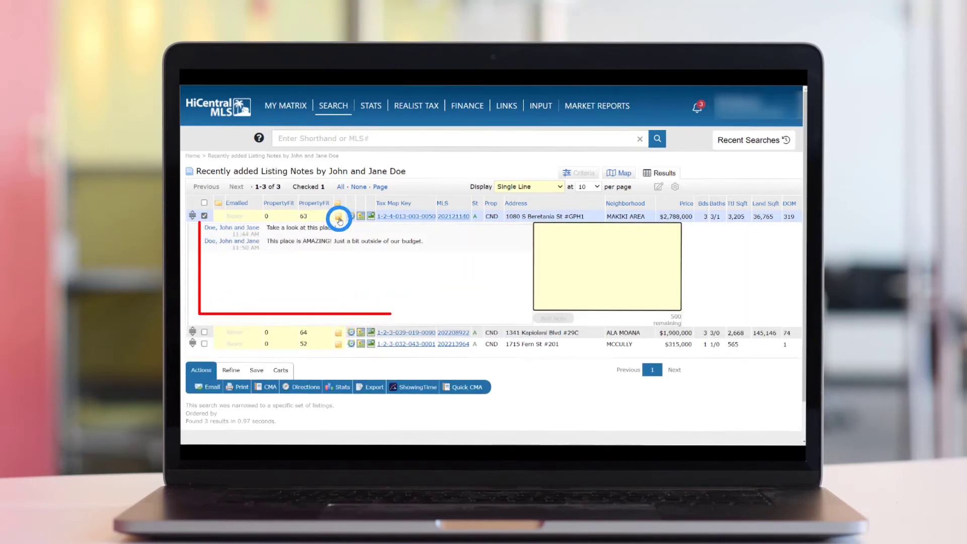
text(What spa)
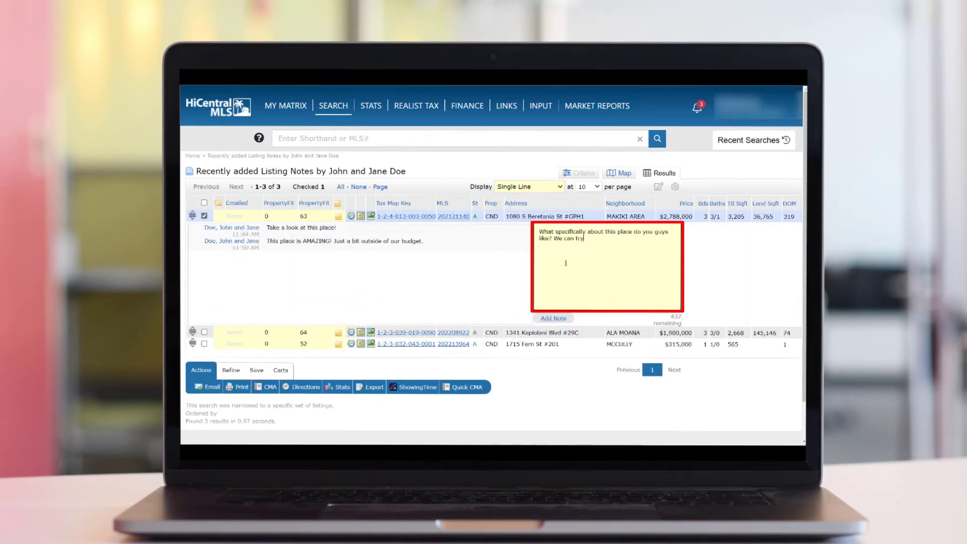
click(552, 318)
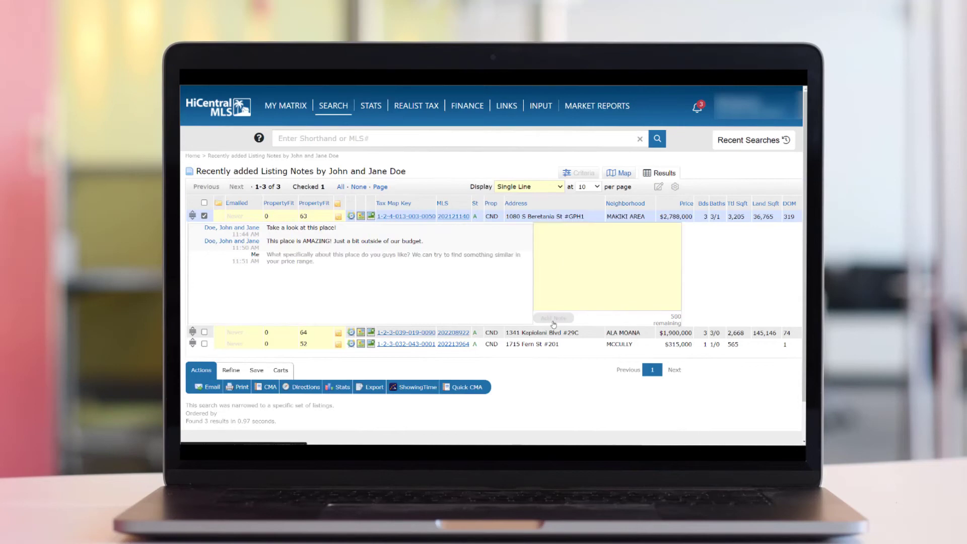